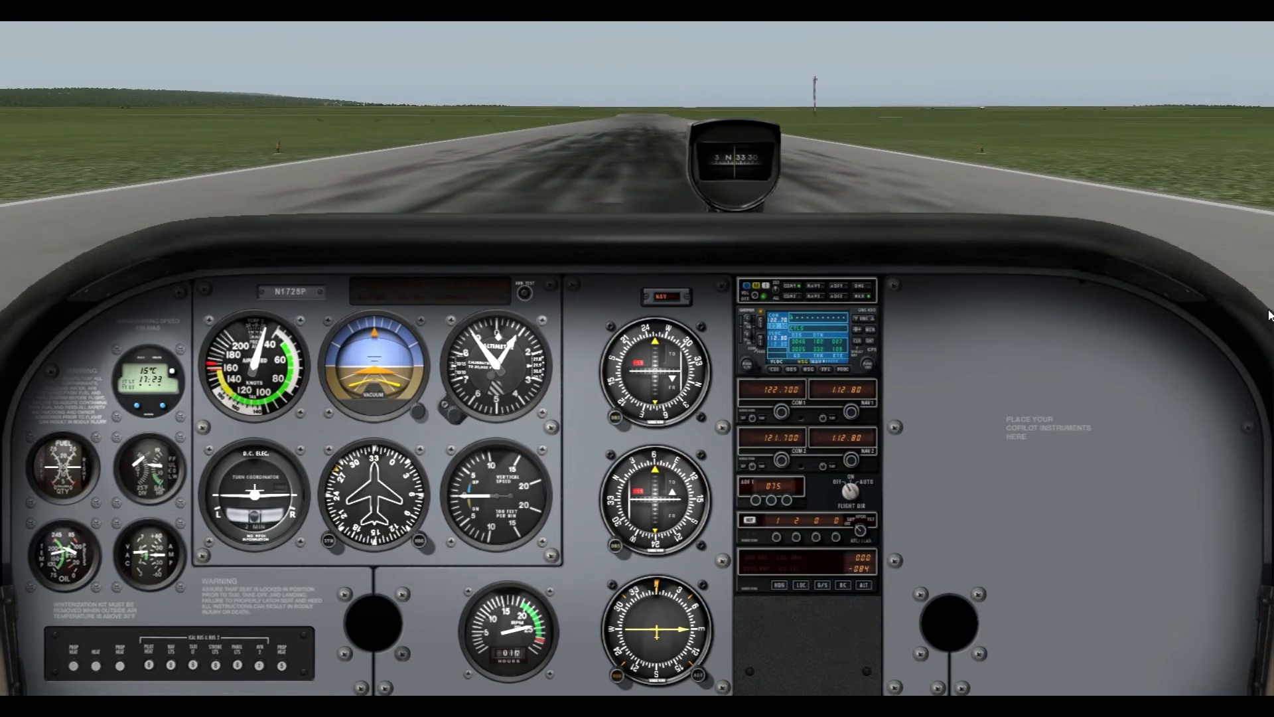
Apply full throttle to start the Cessna 172SP's takeoff roll down the runway.
{"action": "left_click", "coordinate": [375, 496]}
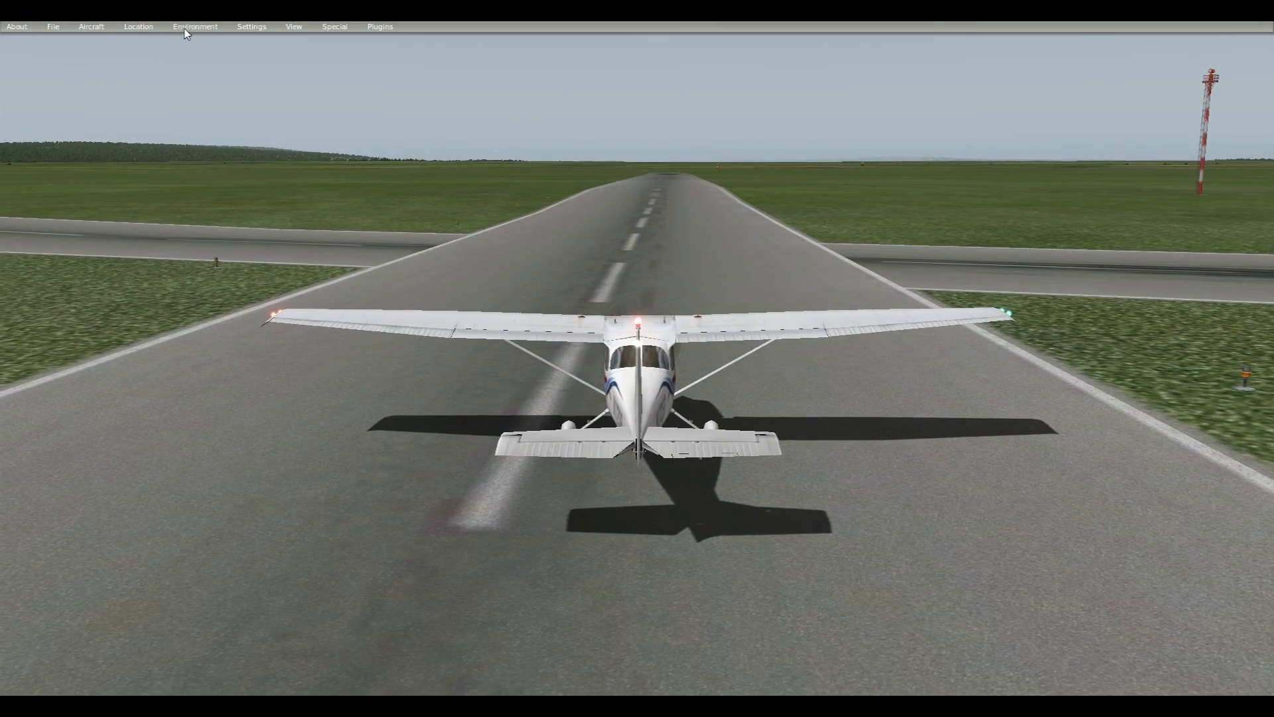
Bring up the Local Map of the area around CNC3 from the Location menu.
{"action": "left_click", "coordinate": [137, 26]}
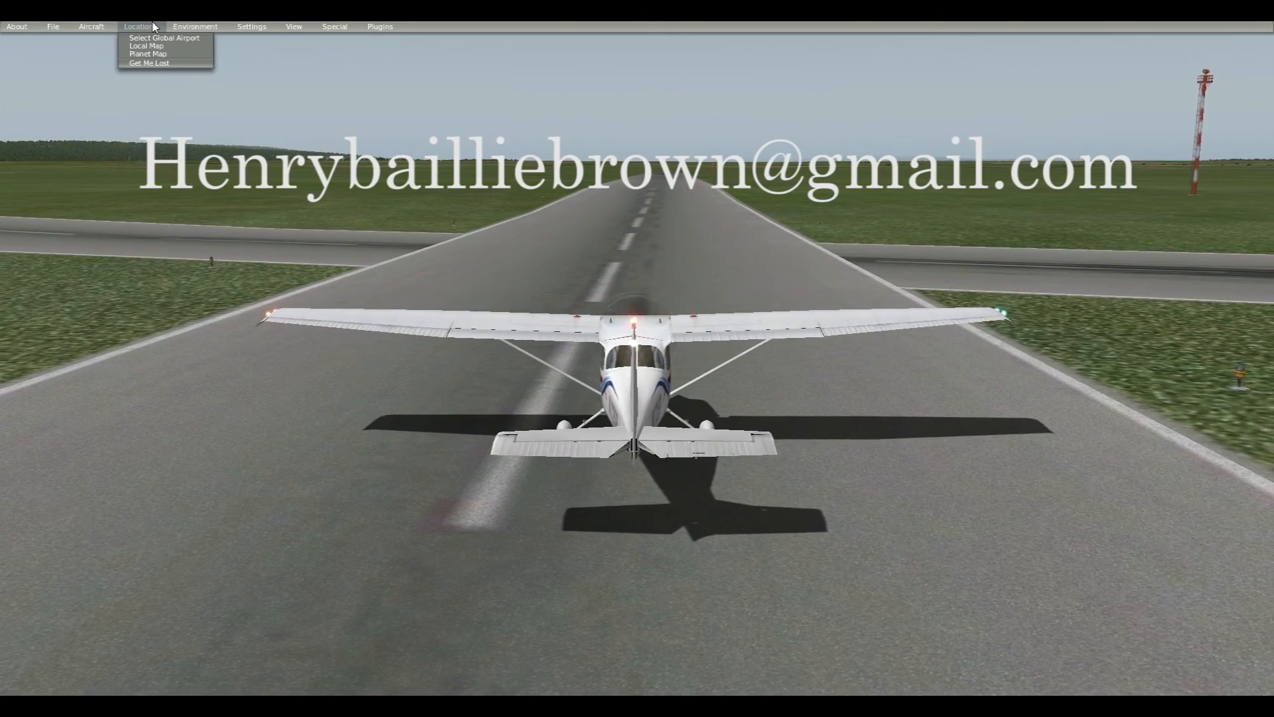
{"action": "left_click", "coordinate": [145, 46]}
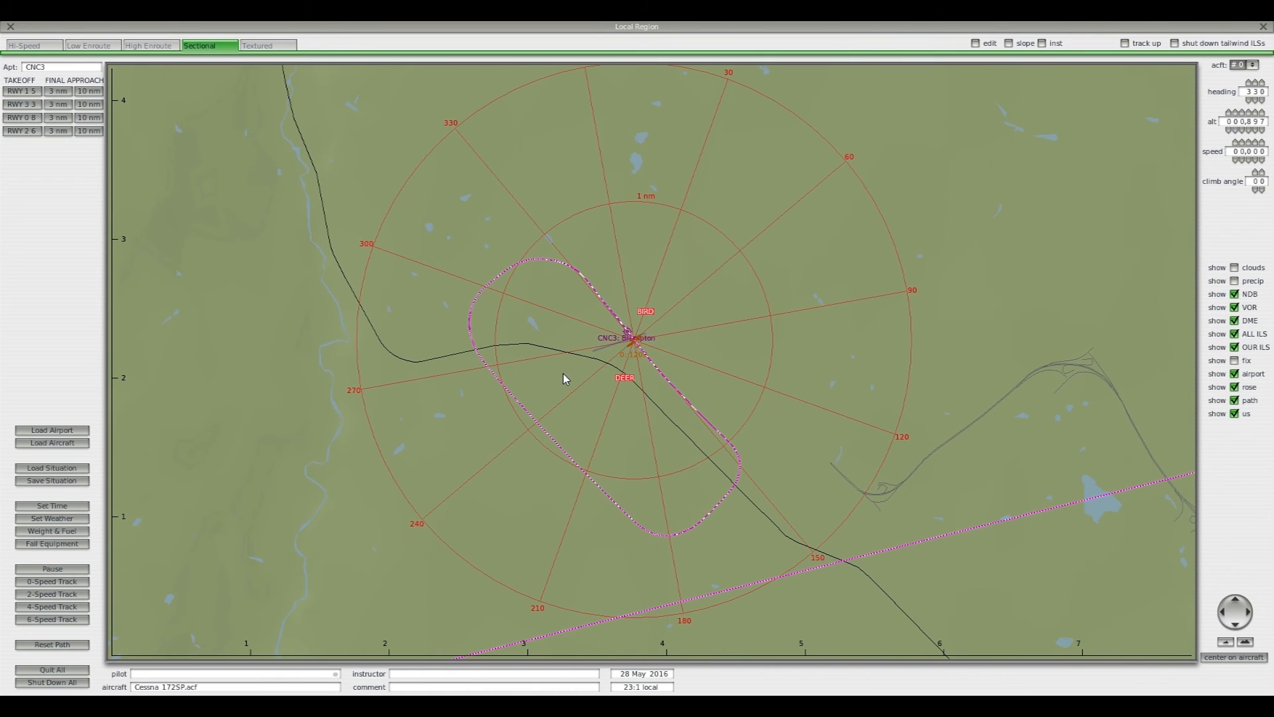
Settle on the grey terrain (High Enroute) map style and show the vertical descent profile below.
{"action": "left_click", "coordinate": [149, 45]}
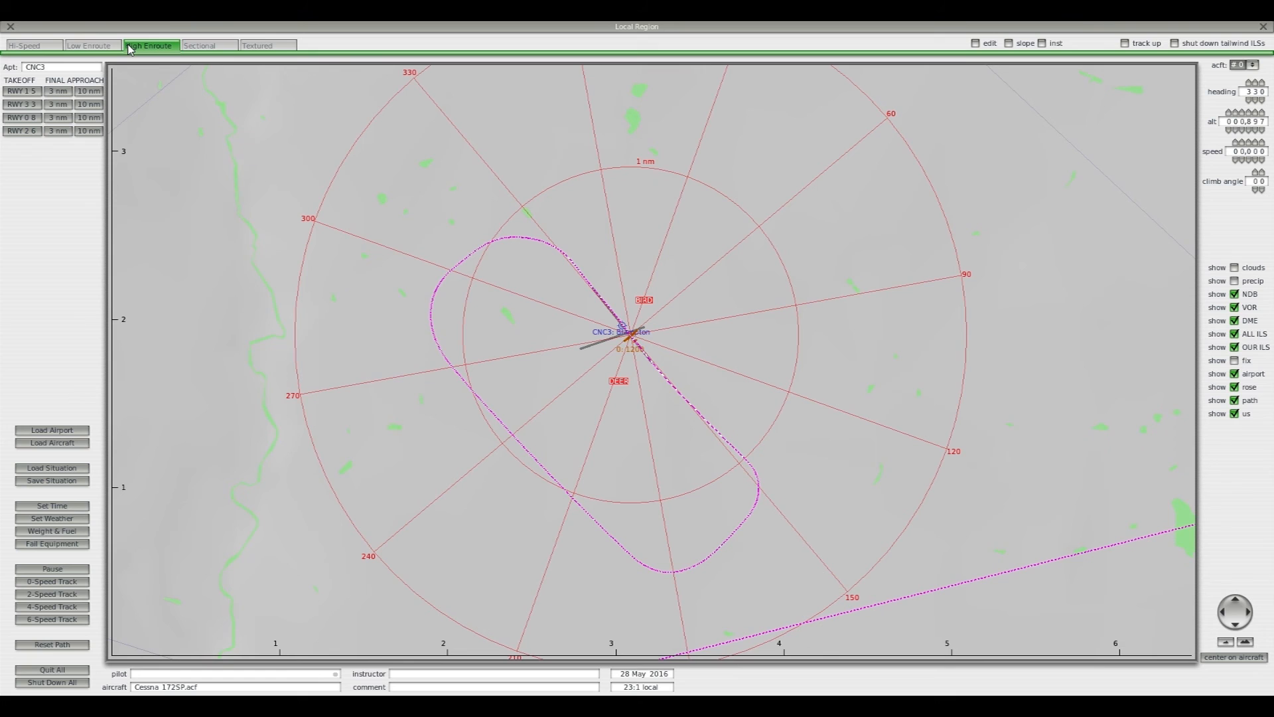
{"action": "left_click", "coordinate": [24, 46]}
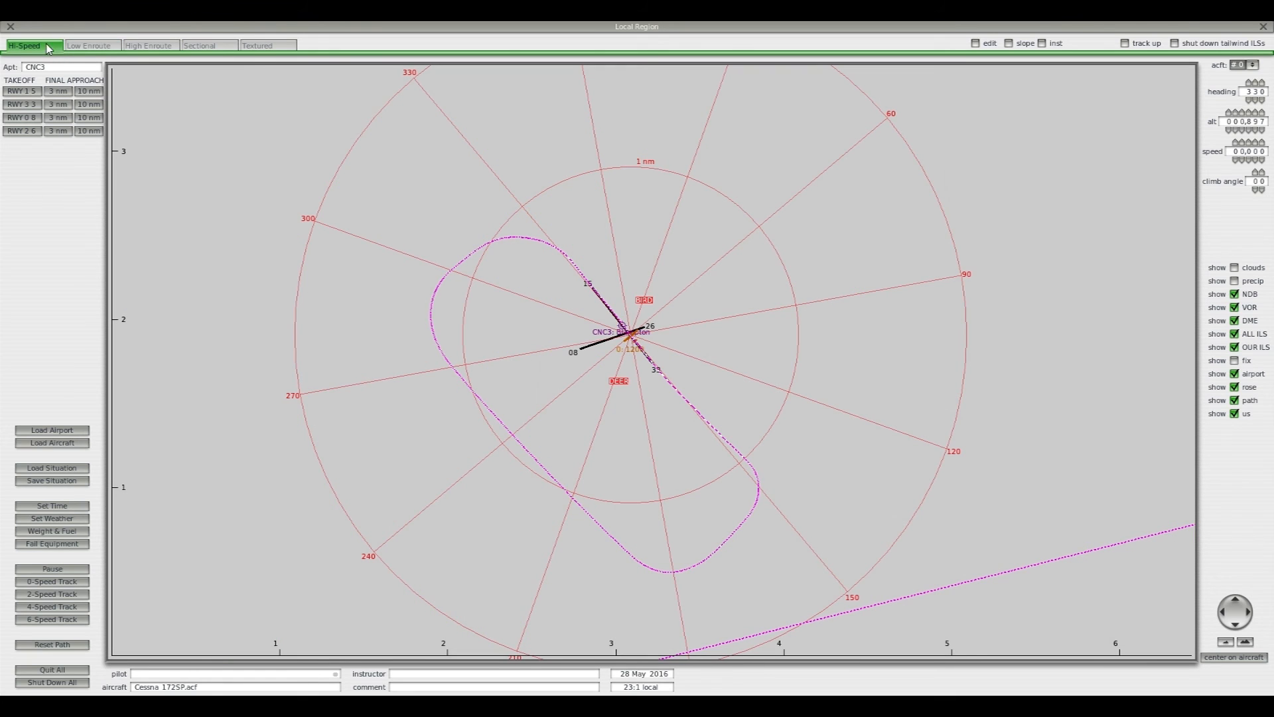
{"action": "left_click", "coordinate": [198, 45]}
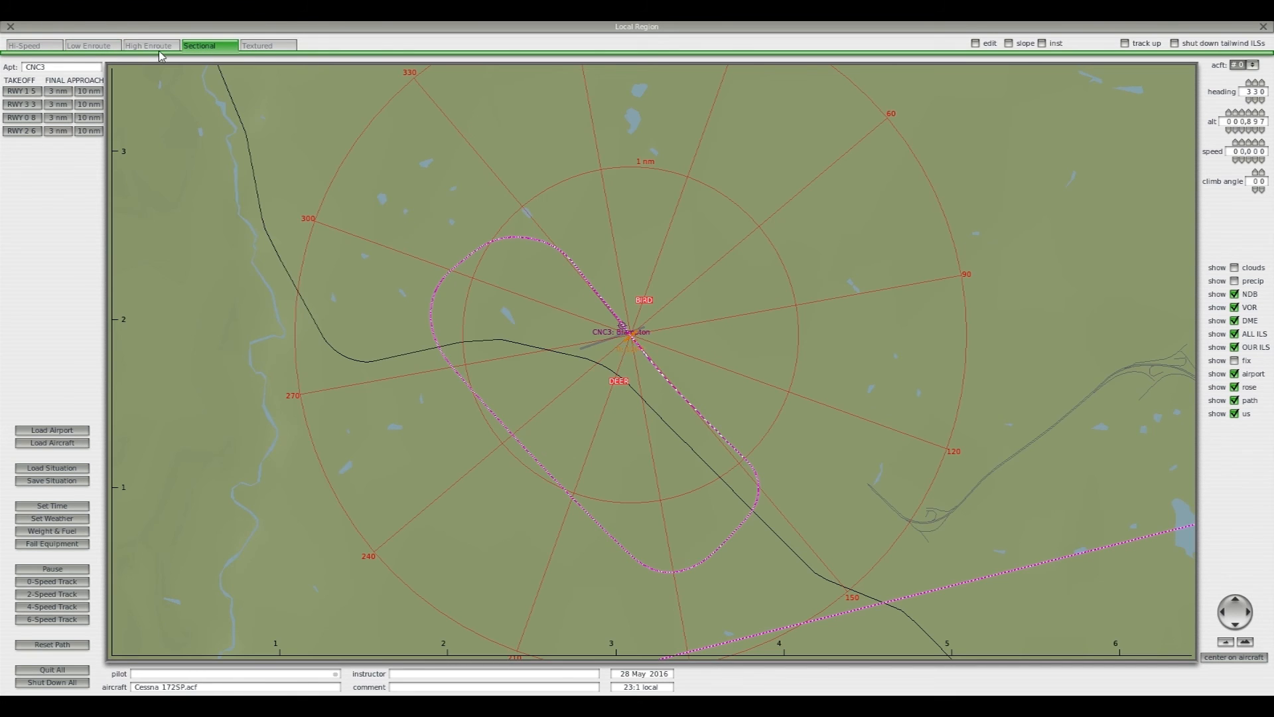
{"action": "left_click", "coordinate": [148, 45]}
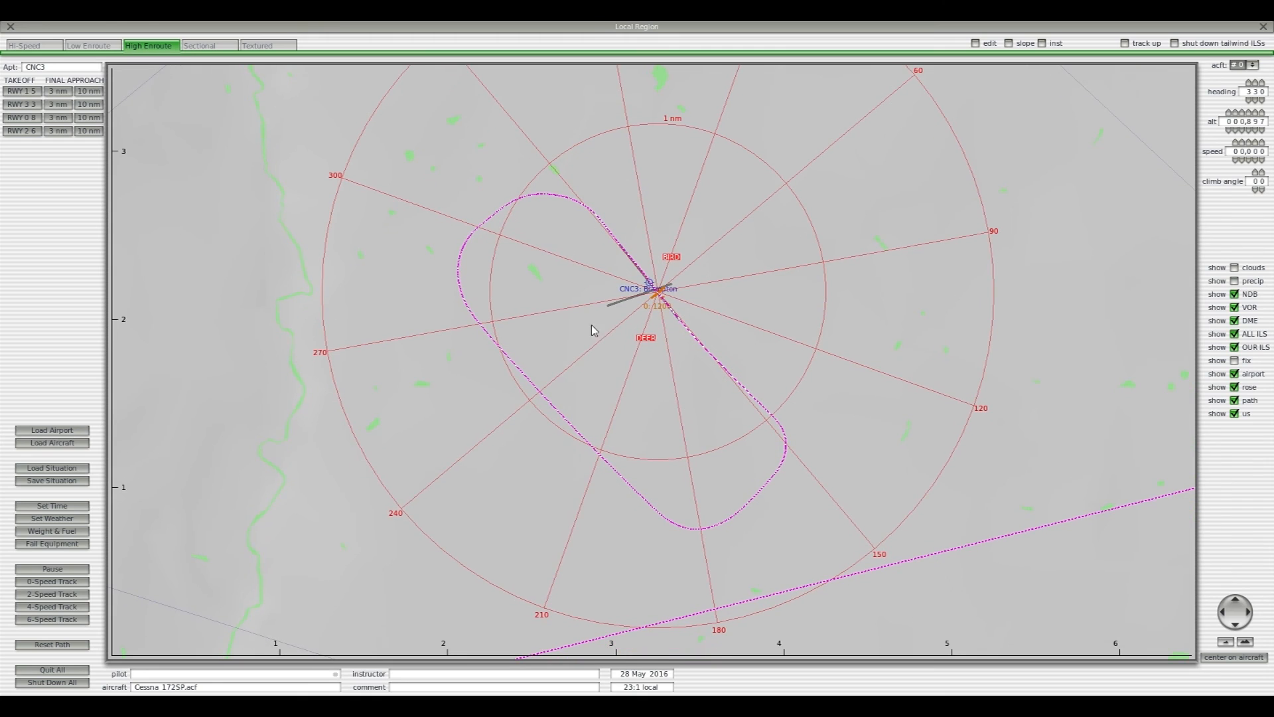
{"action": "left_click", "coordinate": [1011, 44]}
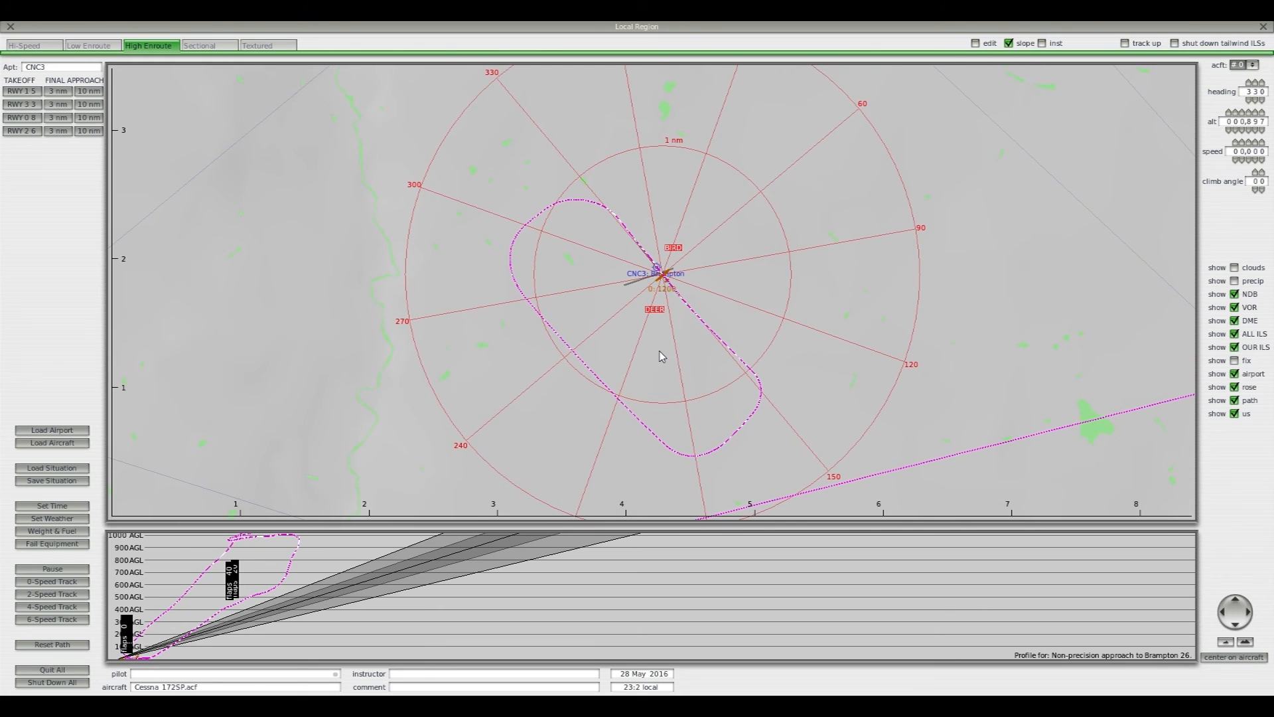
{"action": "mouse_move", "coordinate": [648, 260]}
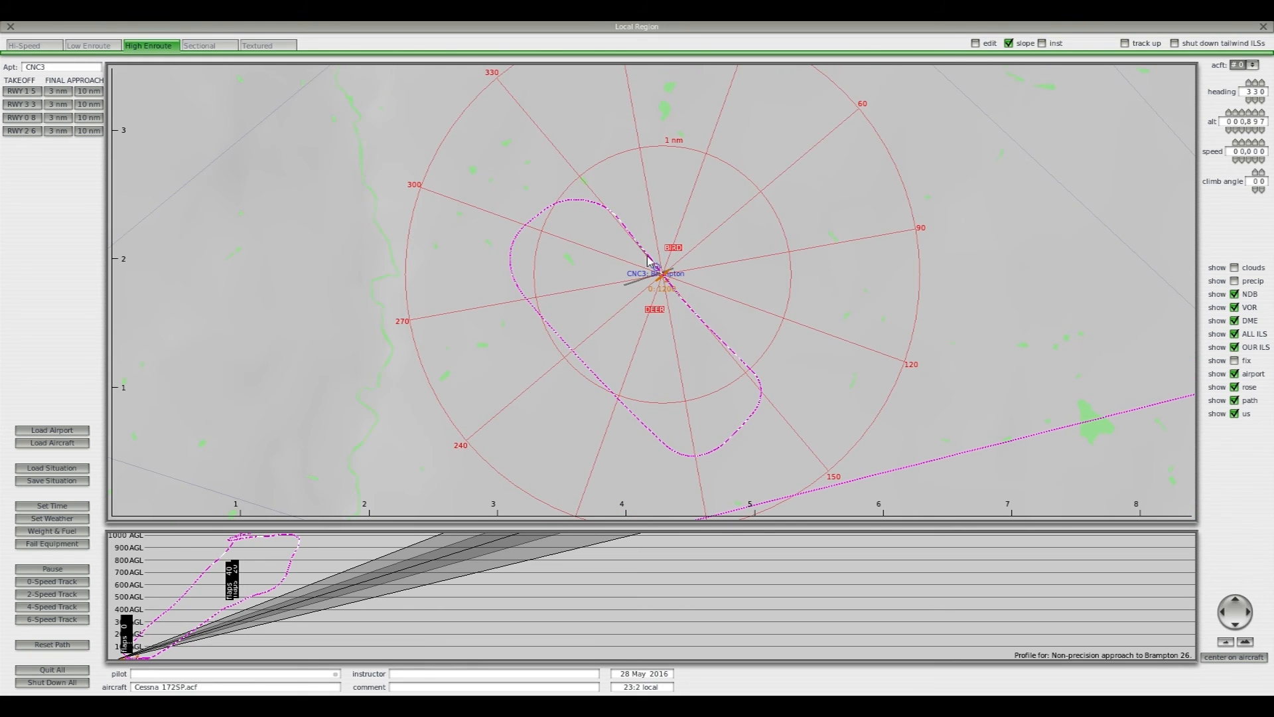
{"action": "mouse_move", "coordinate": [510, 268]}
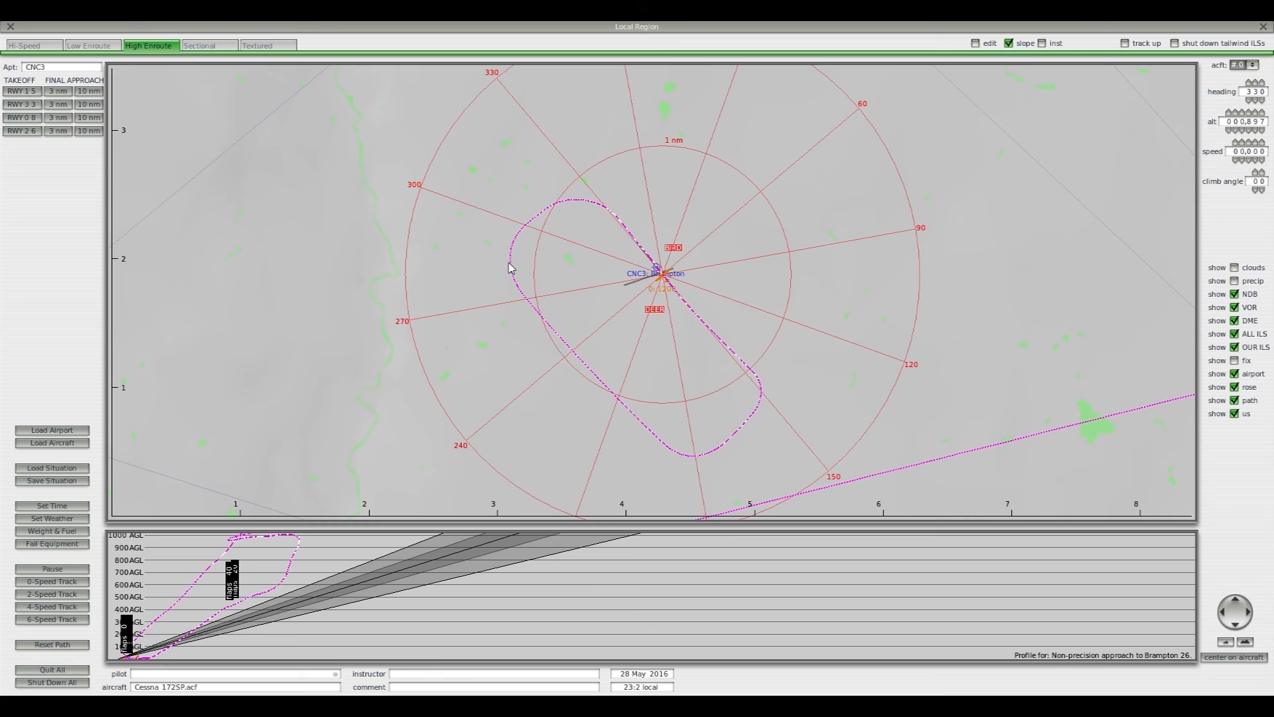
{"action": "mouse_move", "coordinate": [737, 432]}
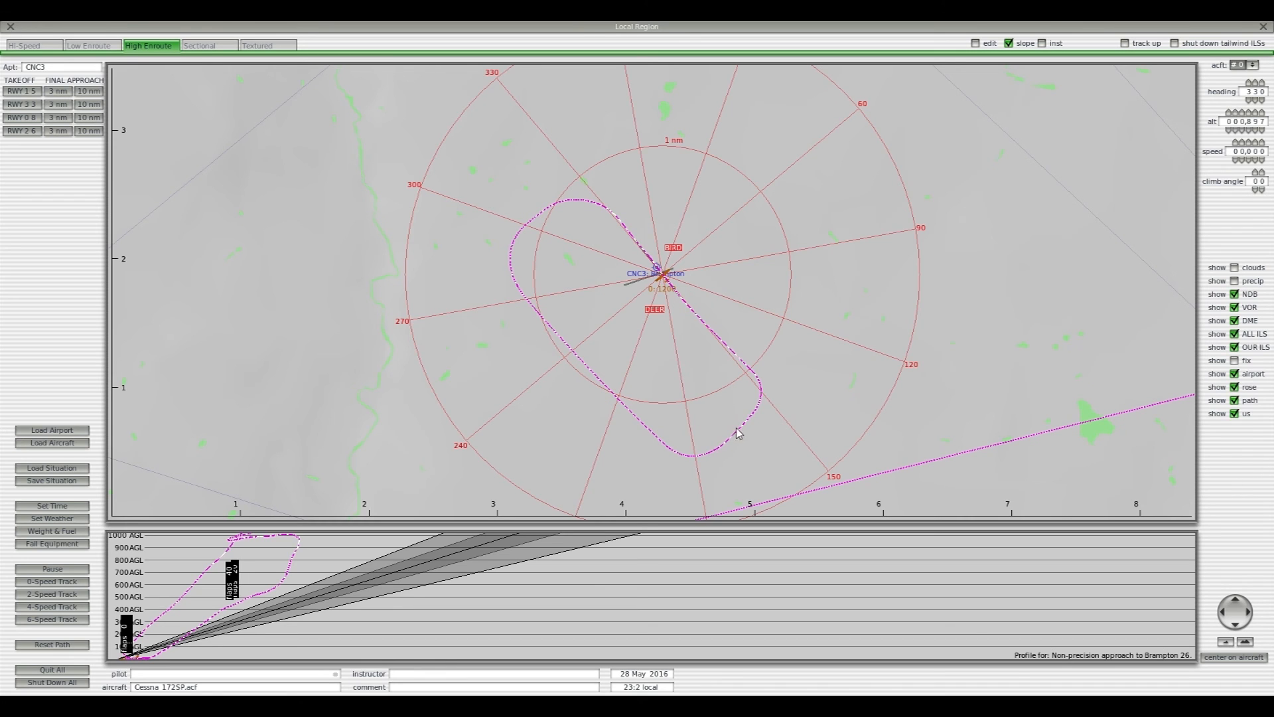
{"action": "mouse_move", "coordinate": [663, 300]}
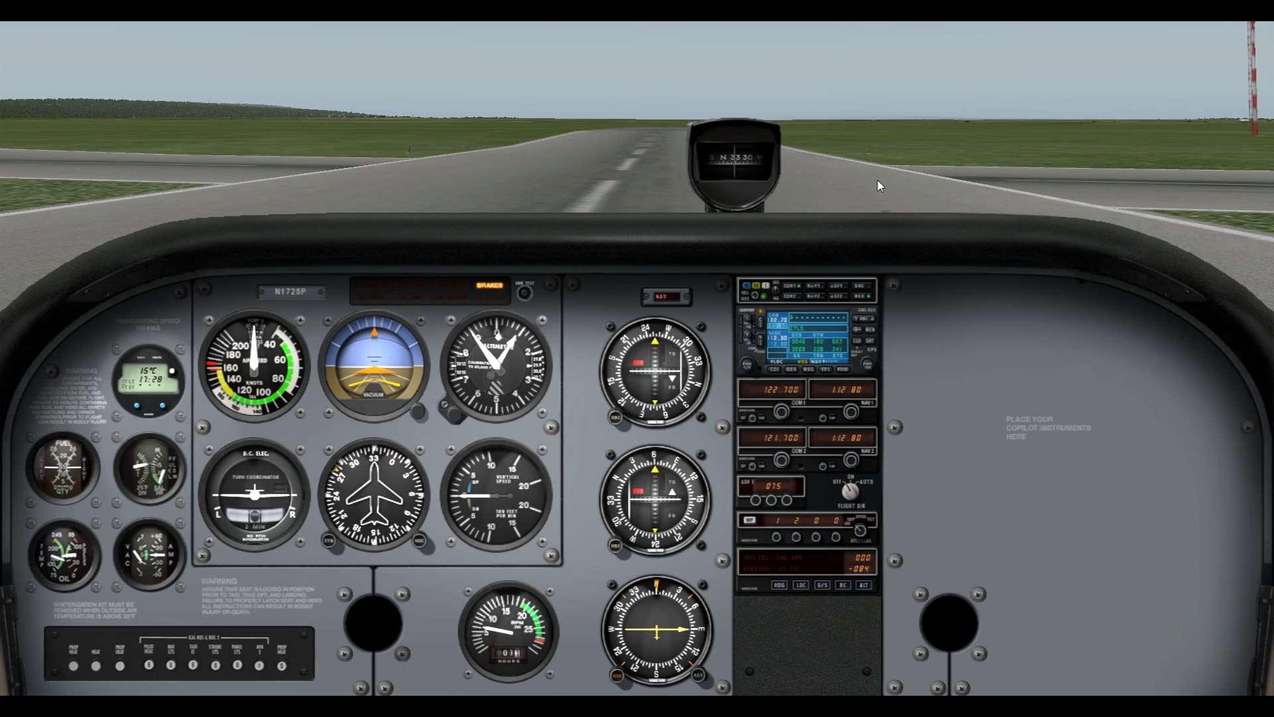
{"action": "mouse_move", "coordinate": [898, 174]}
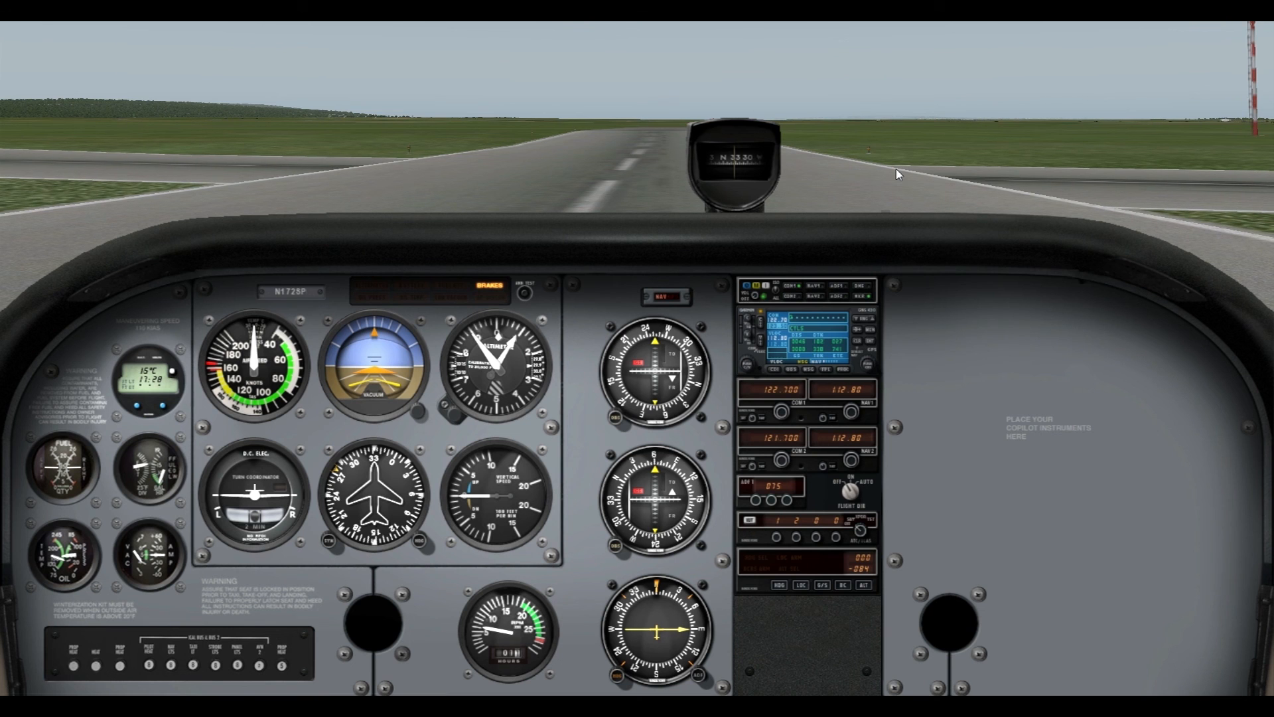